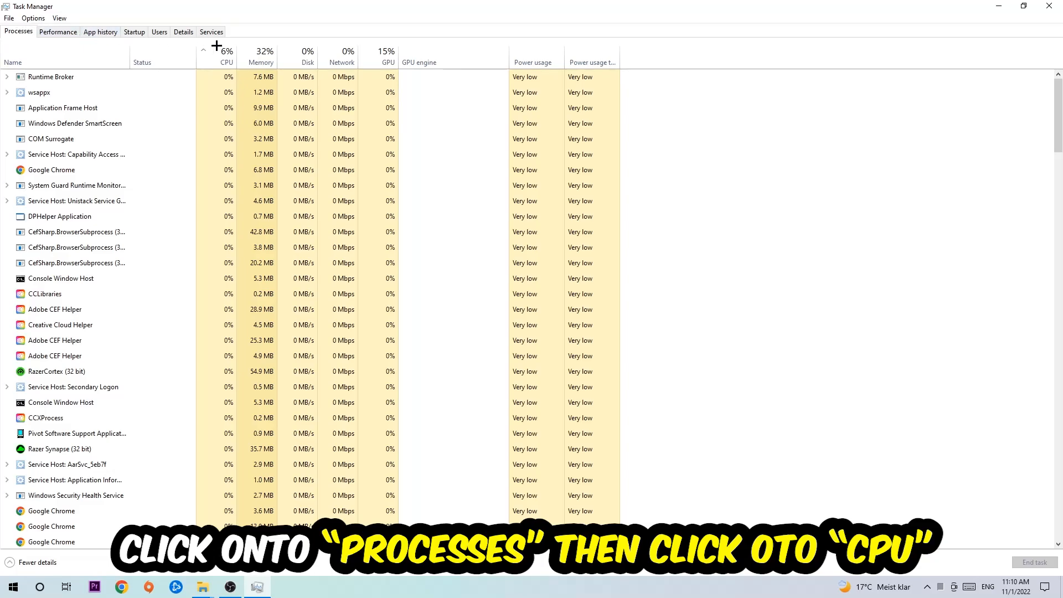
- Sort the Task Manager process list by CPU usage, highest first, to spot heavy tasks
left_click(226, 62)
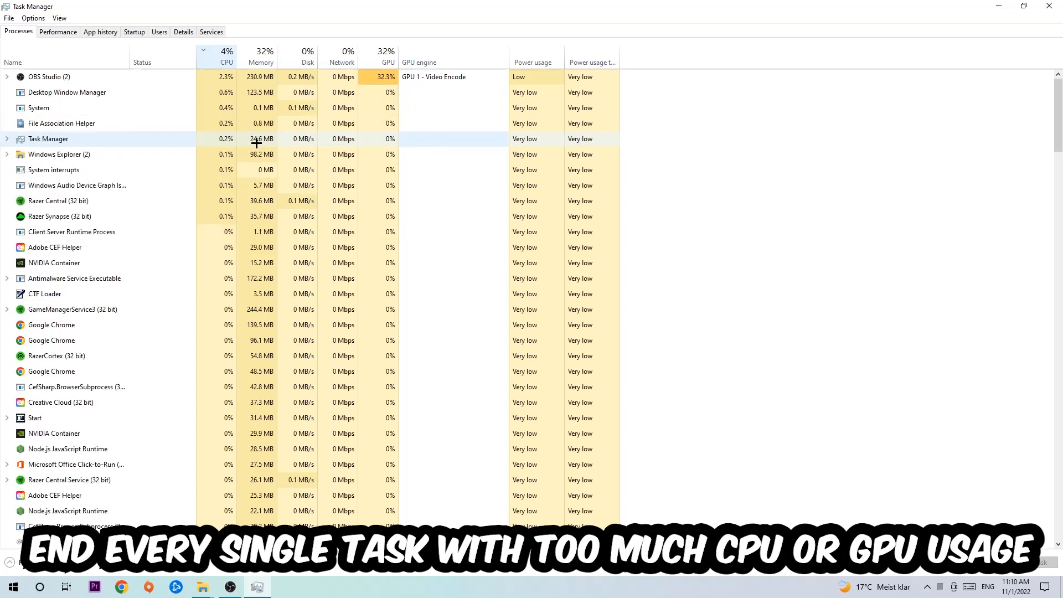
left_click(388, 53)
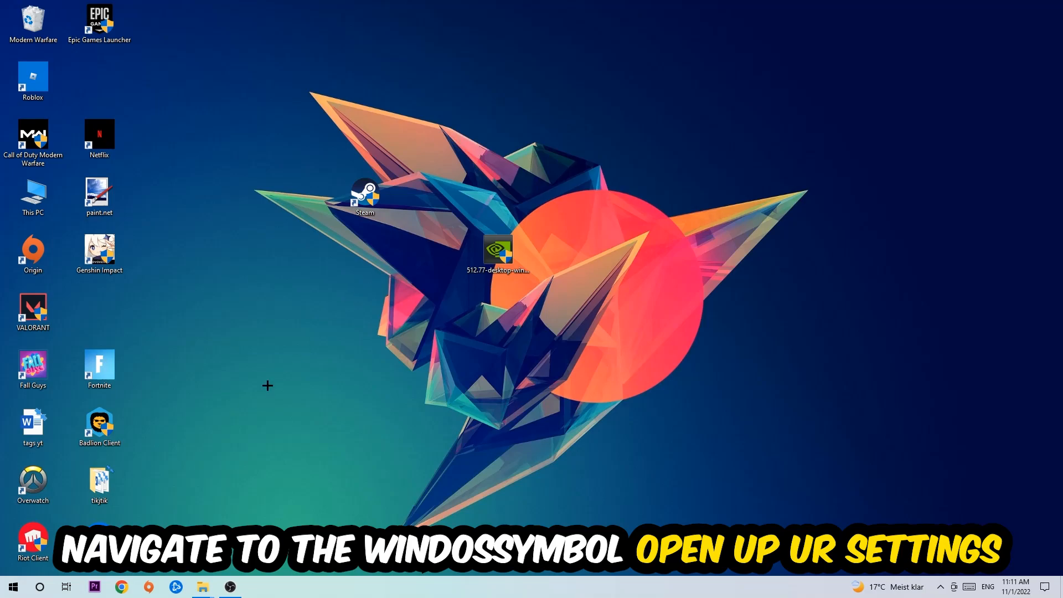
- Reach the Gaming section of Windows Settings from the Start menu
left_click(12, 586)
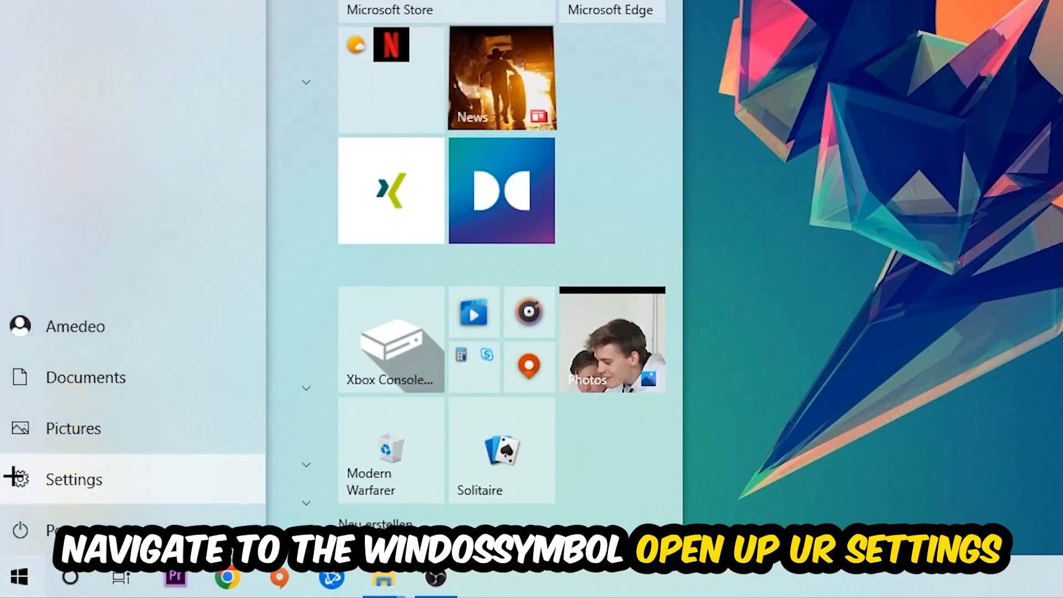
left_click(73, 479)
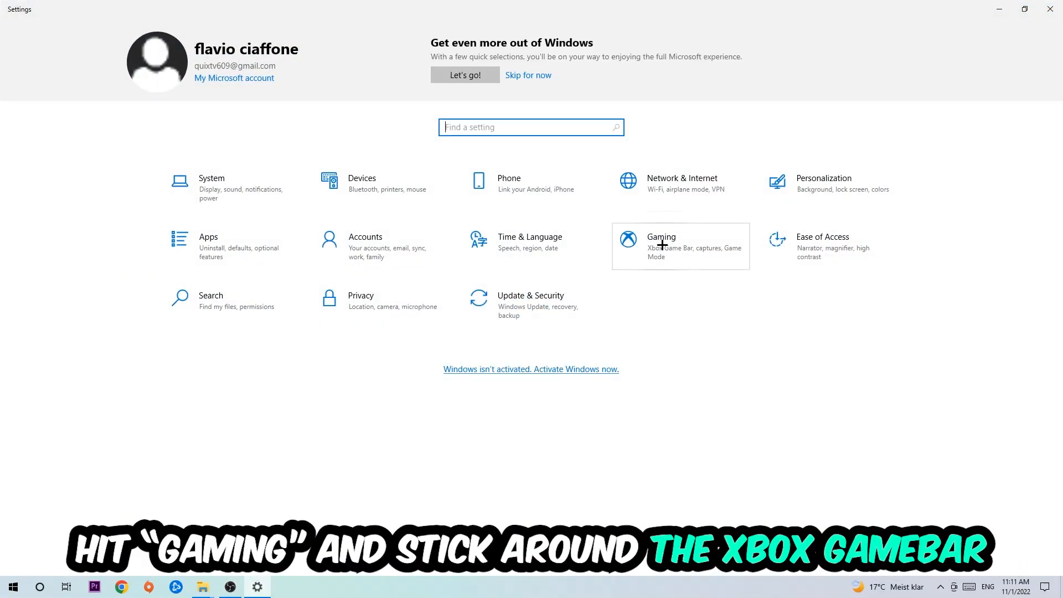
left_click(660, 246)
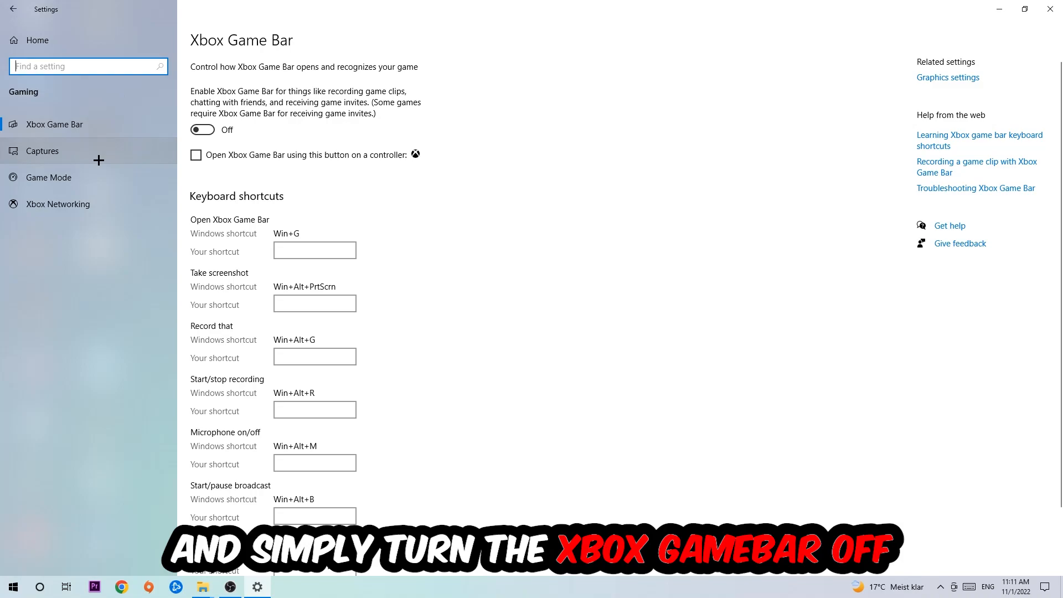
- View the Captures settings, where background recording shows Off
left_click(43, 151)
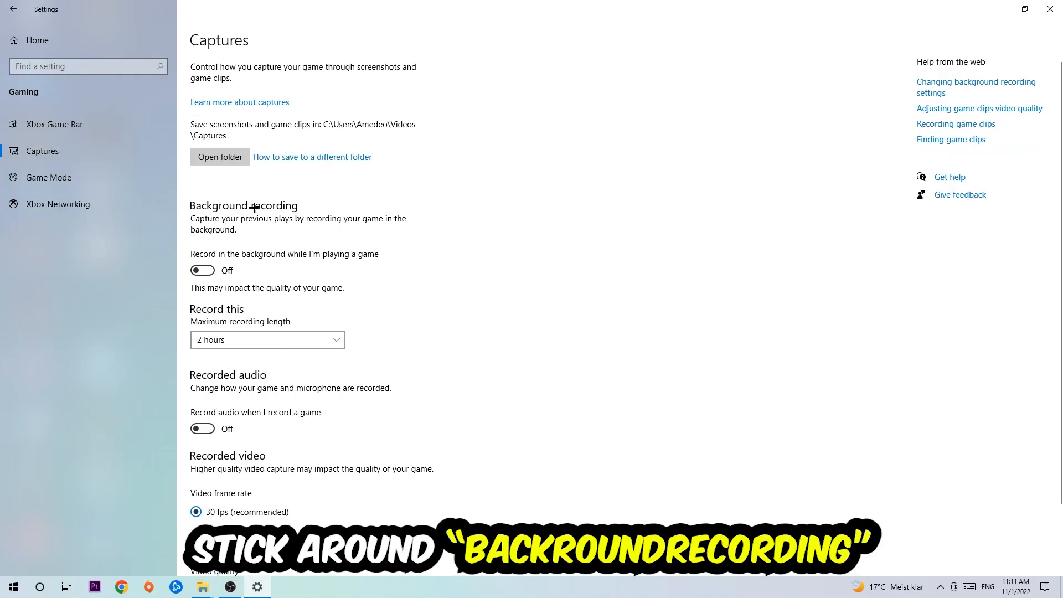
mouse_move(359, 255)
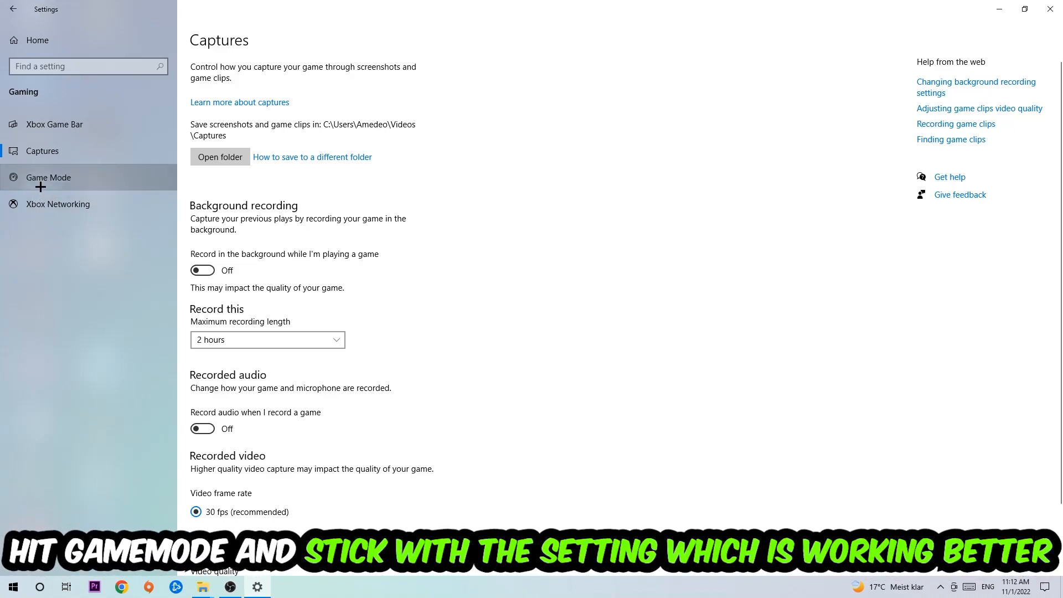
- Confirm Game Mode is On and go back to the Settings home page
left_click(48, 177)
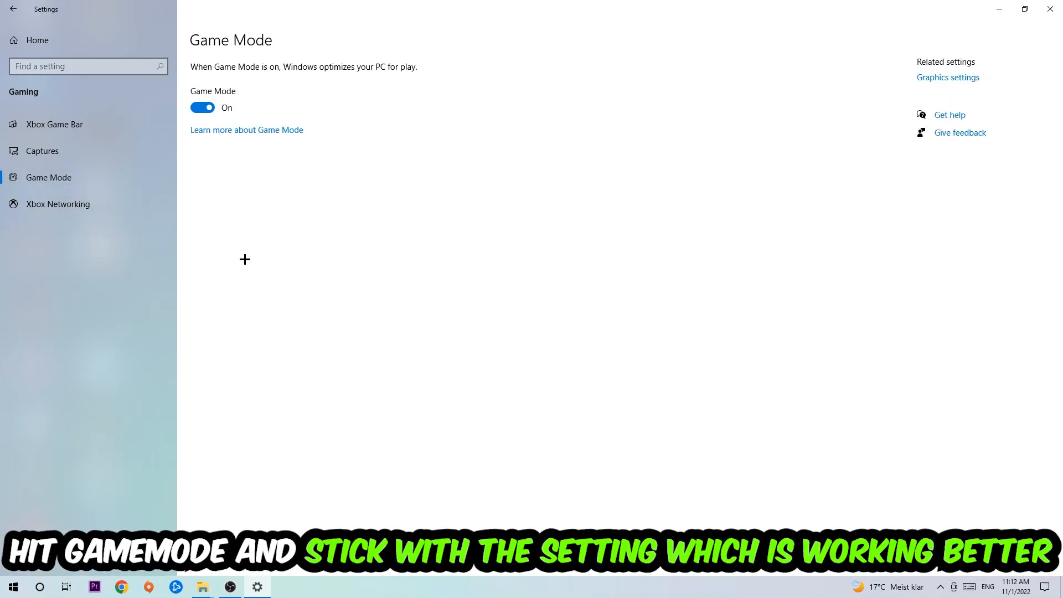
mouse_move(232, 186)
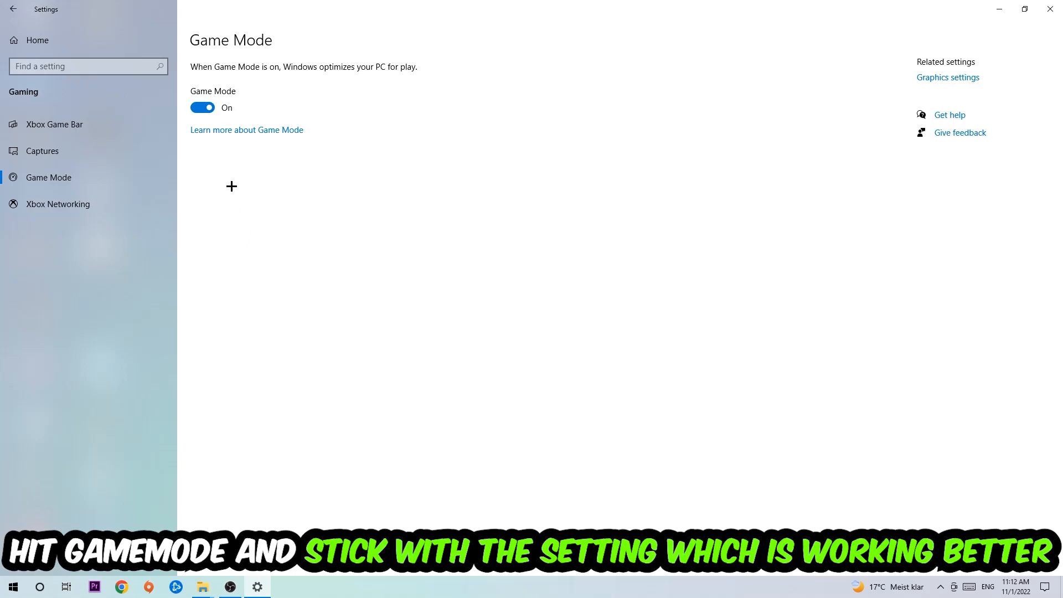
left_click(12, 9)
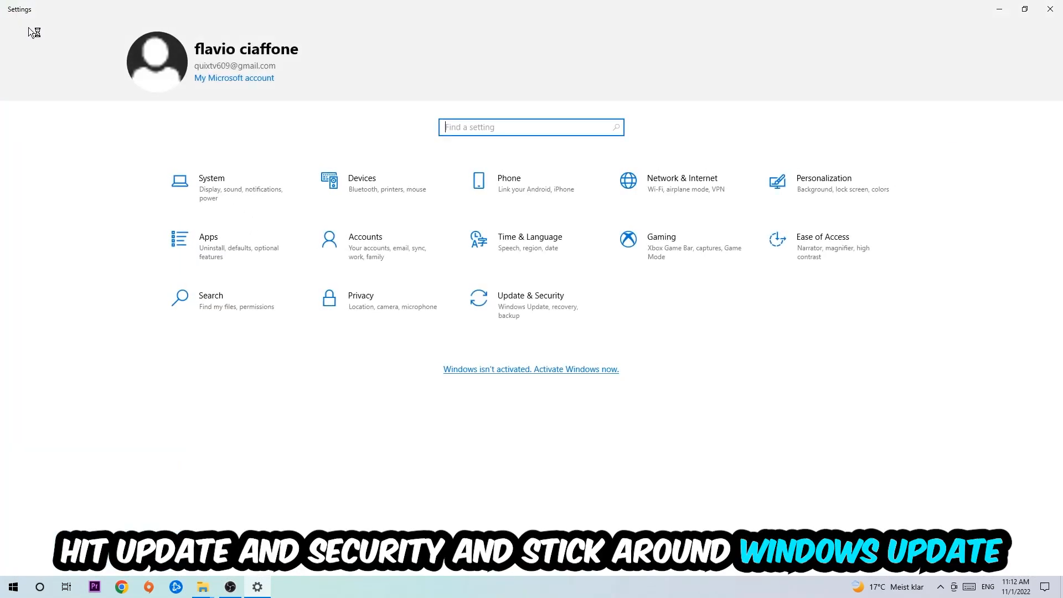
left_click(530, 305)
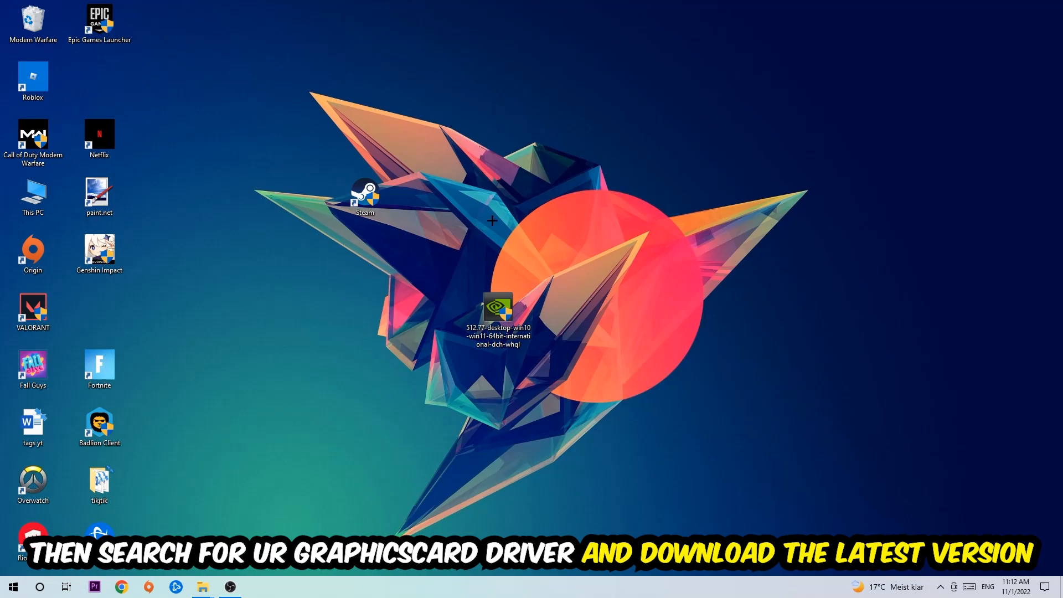
mouse_move(484, 209)
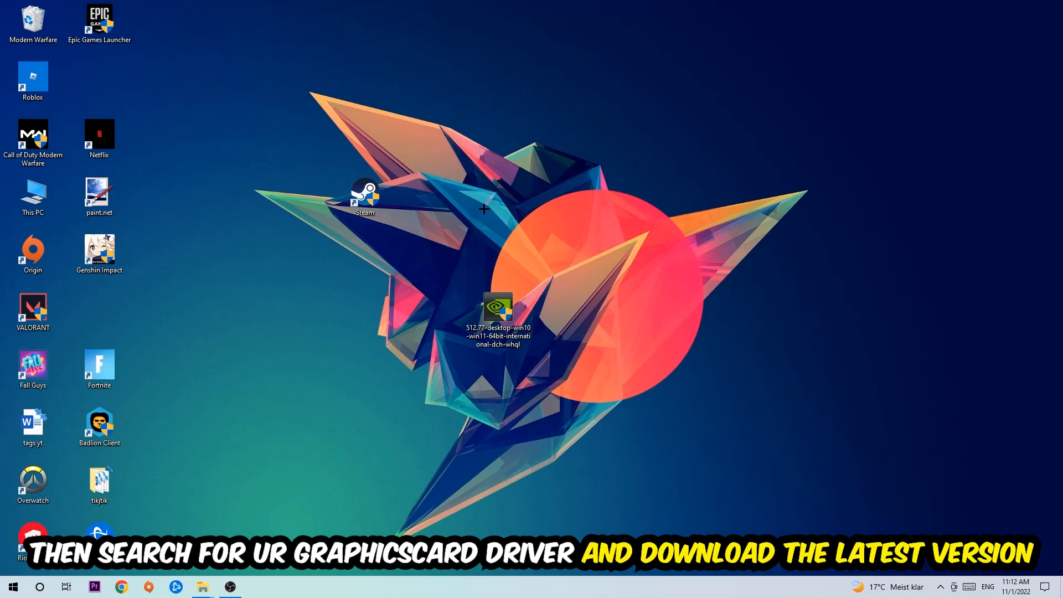
mouse_move(419, 198)
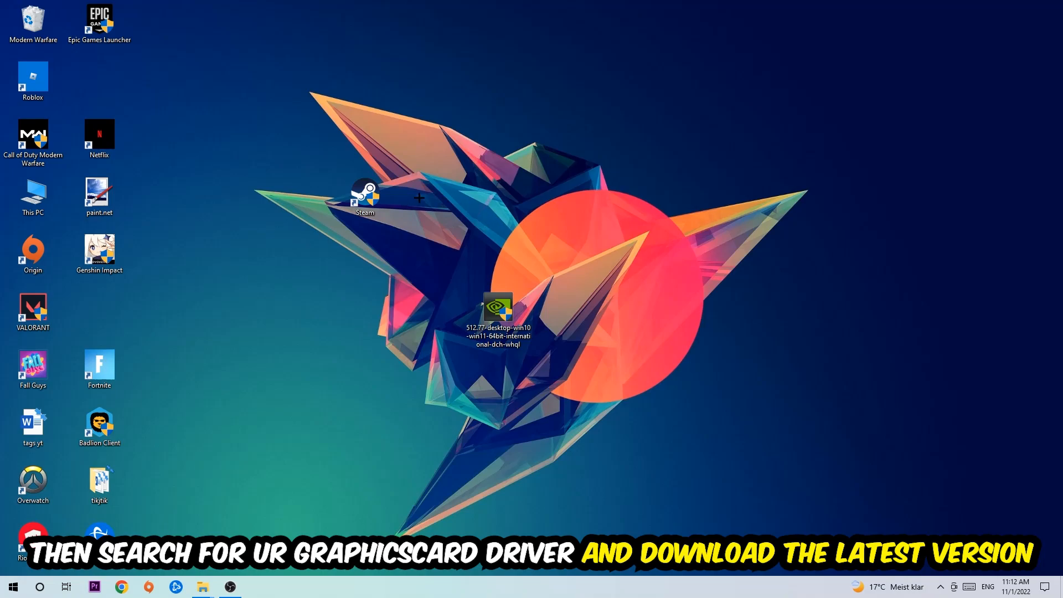